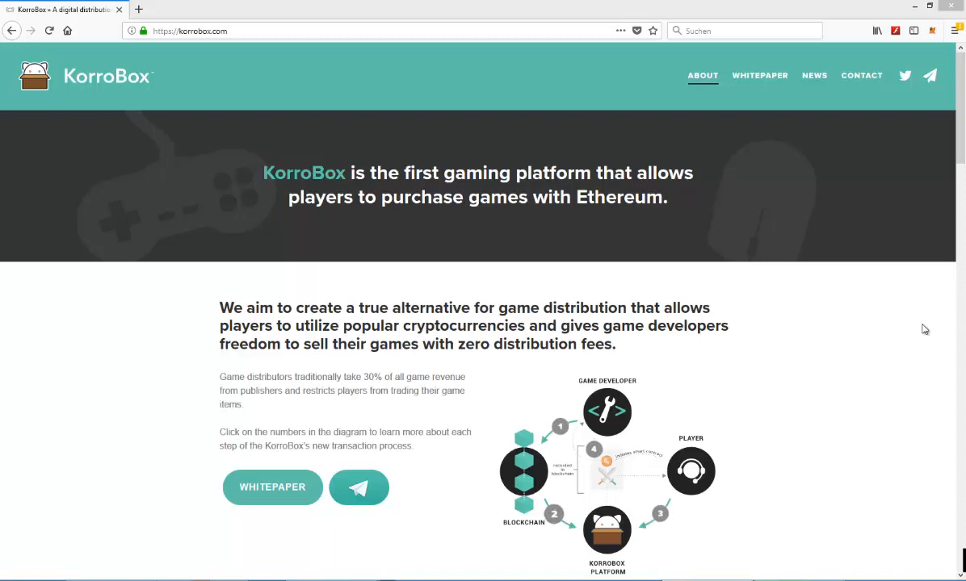
mouse_move(904, 158)
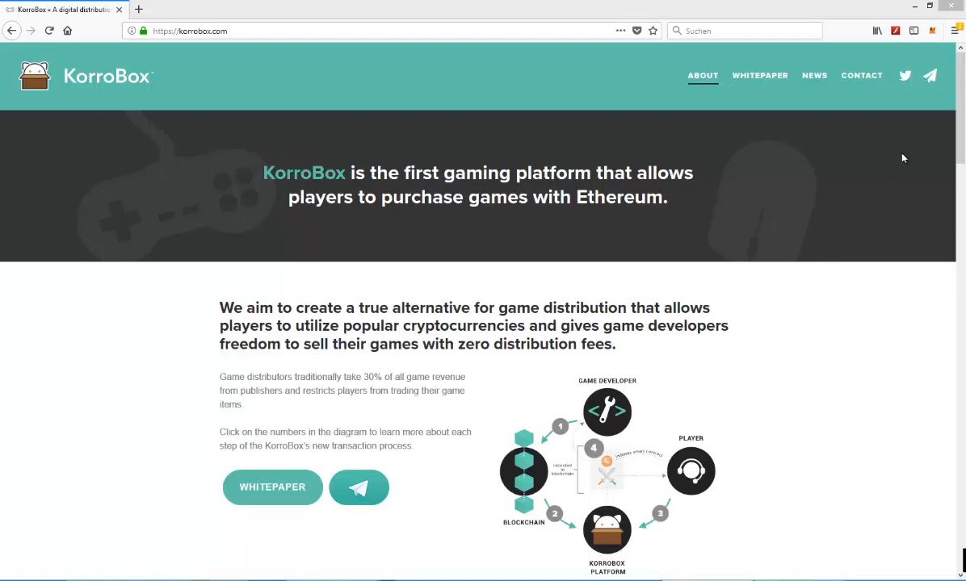
mouse_move(766, 77)
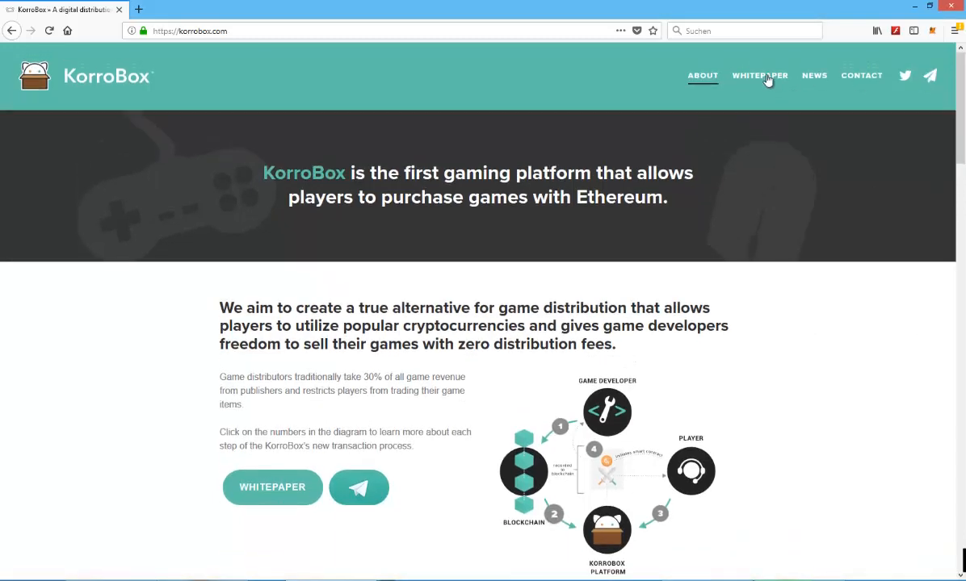
mouse_move(814, 76)
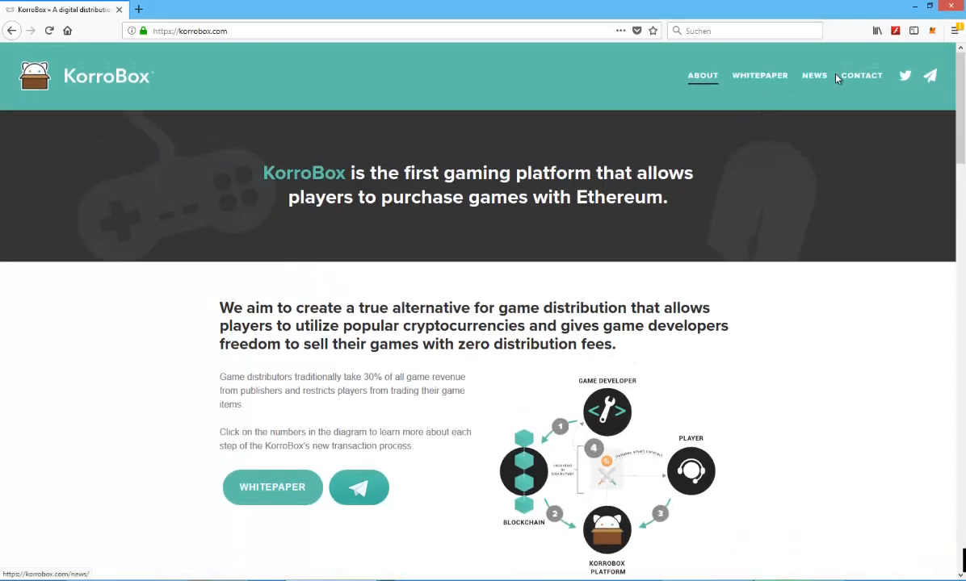
mouse_move(895, 97)
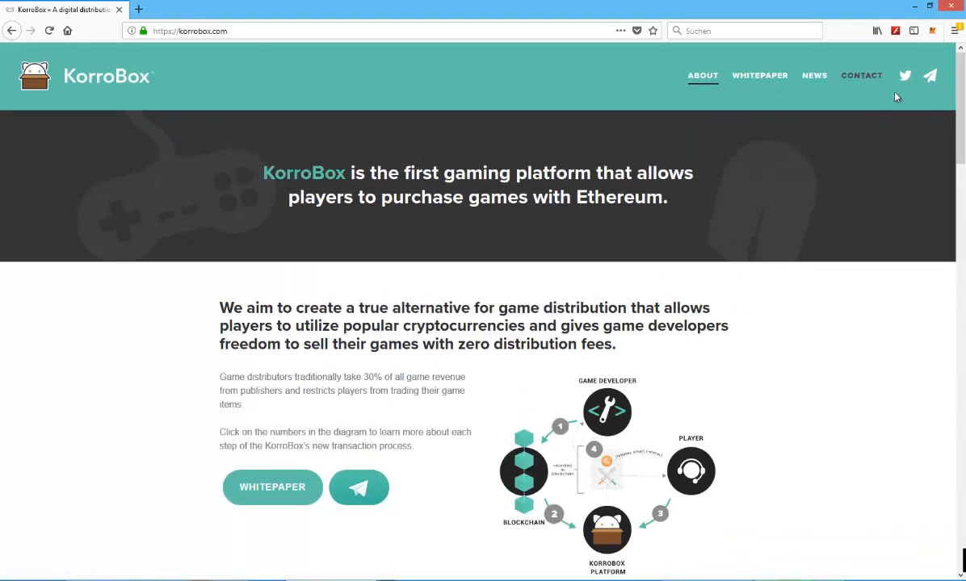
mouse_move(413, 250)
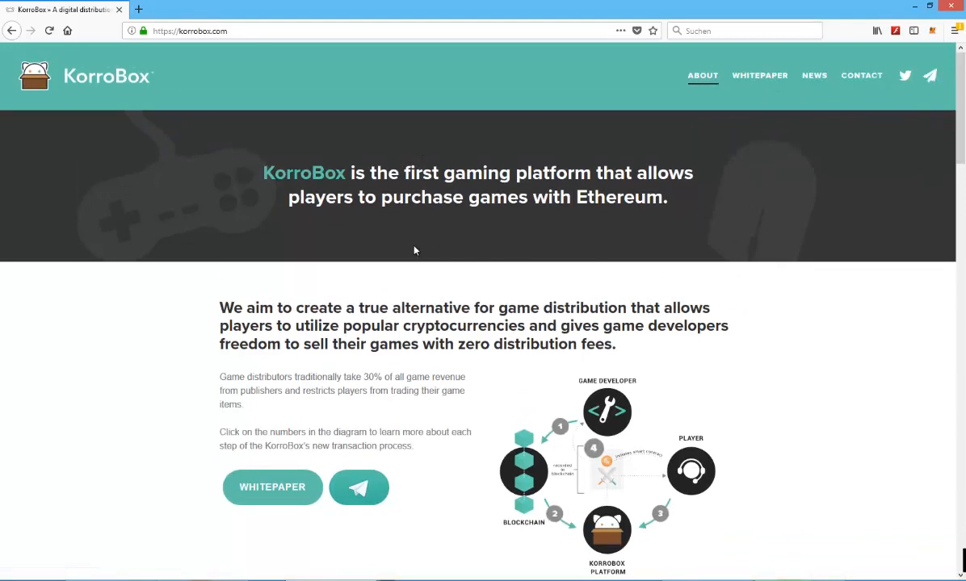
Step: Scroll the About page down to the 'Here's how it works.' section with developer and player benefits
scroll(down, 3)
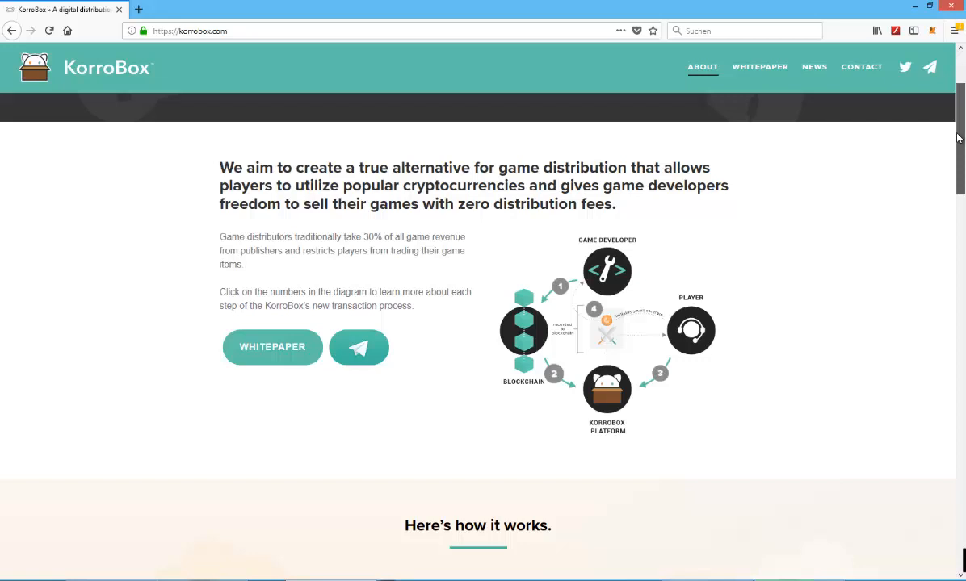
scroll(down, 3)
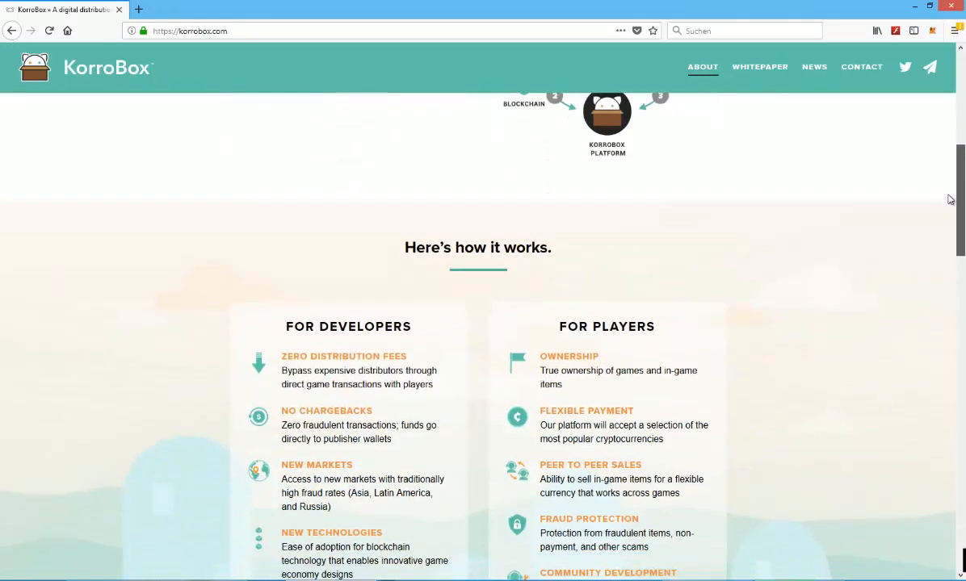
scroll(down, 3)
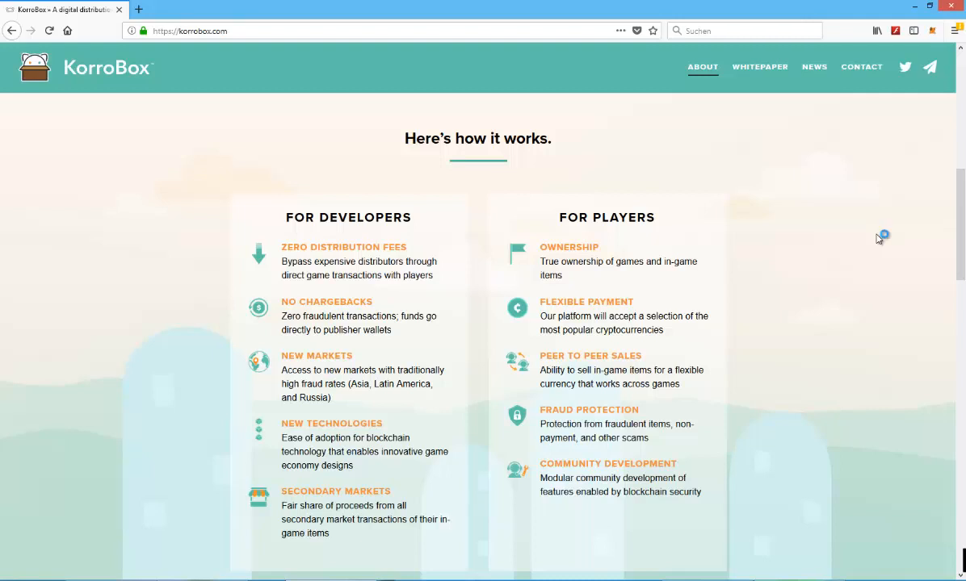
mouse_move(879, 239)
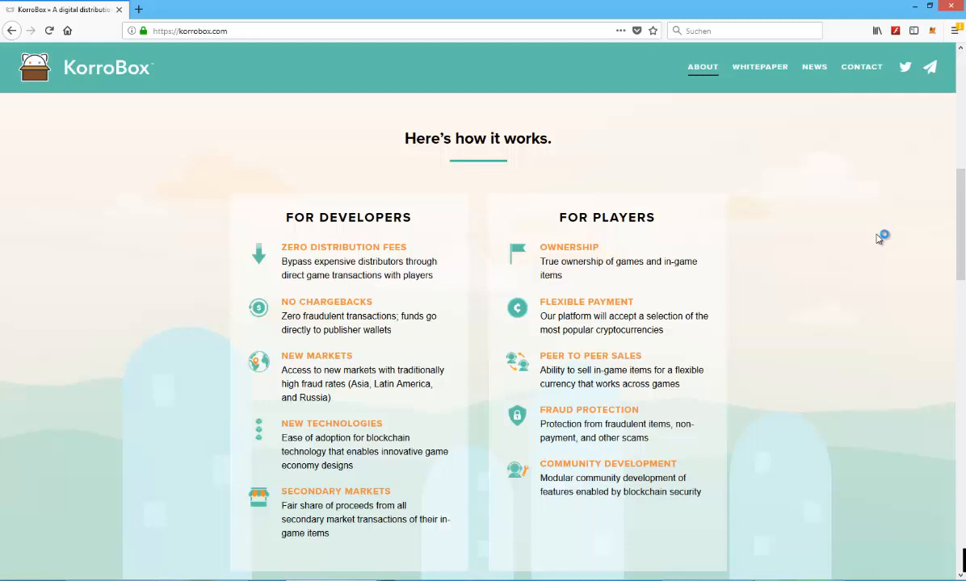
mouse_move(879, 239)
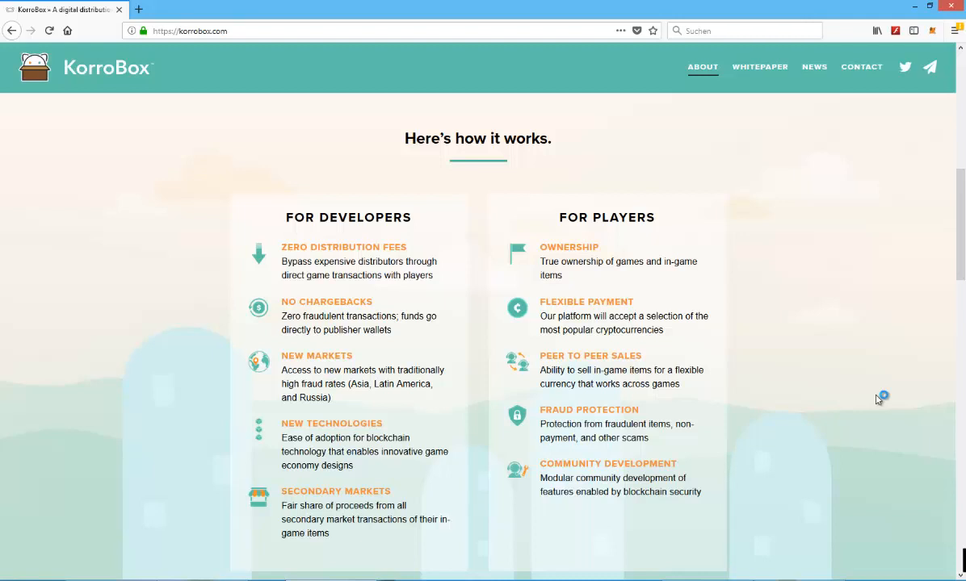
mouse_move(878, 401)
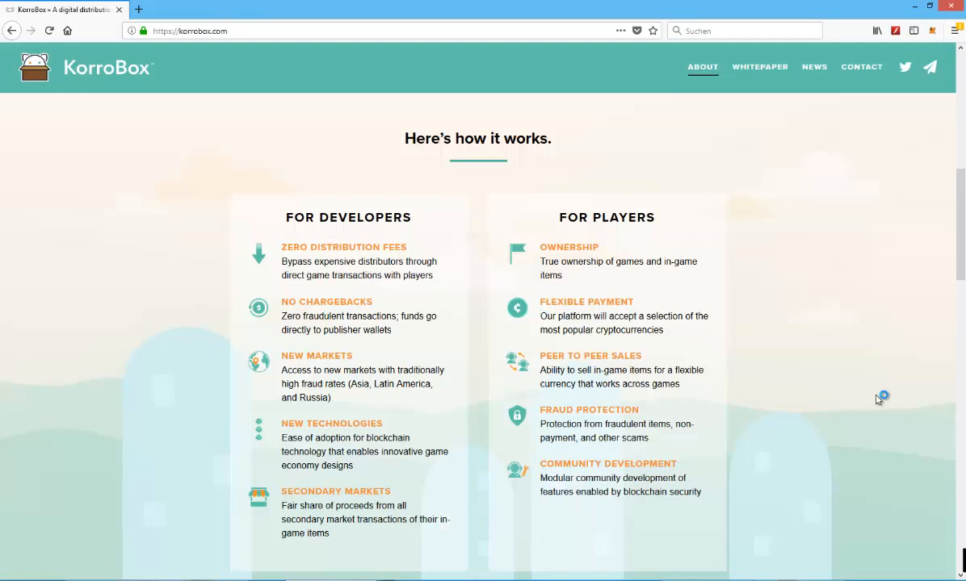
mouse_move(878, 400)
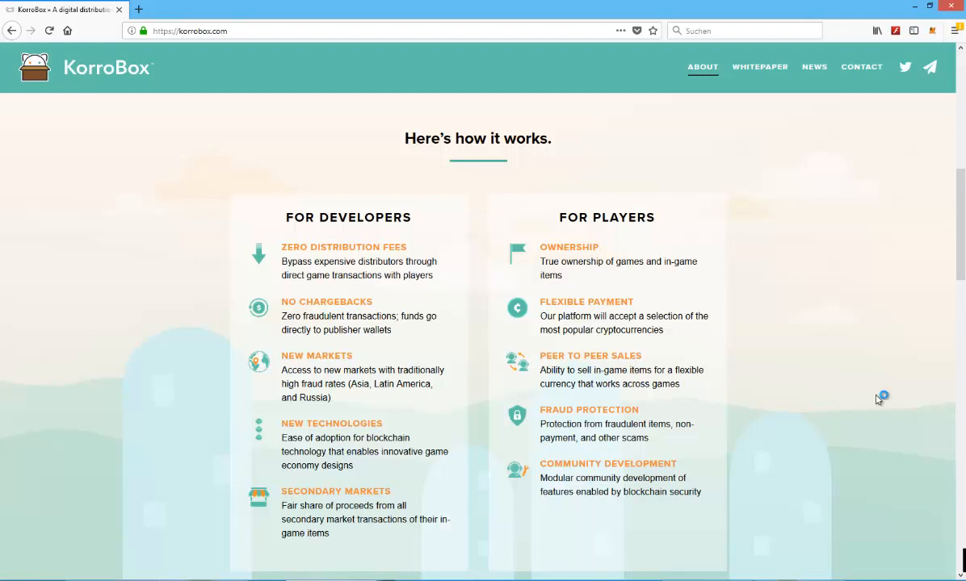
mouse_move(879, 400)
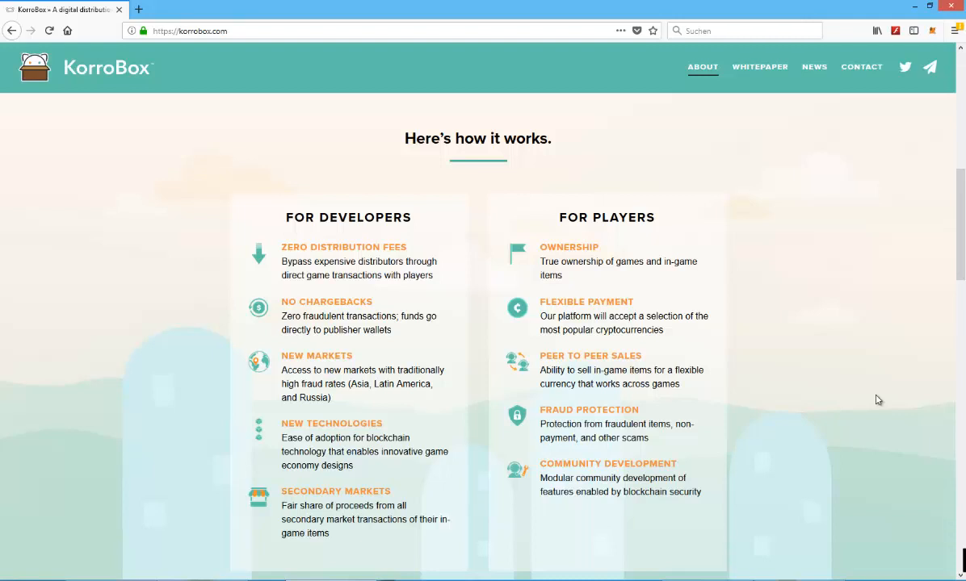
mouse_move(961, 236)
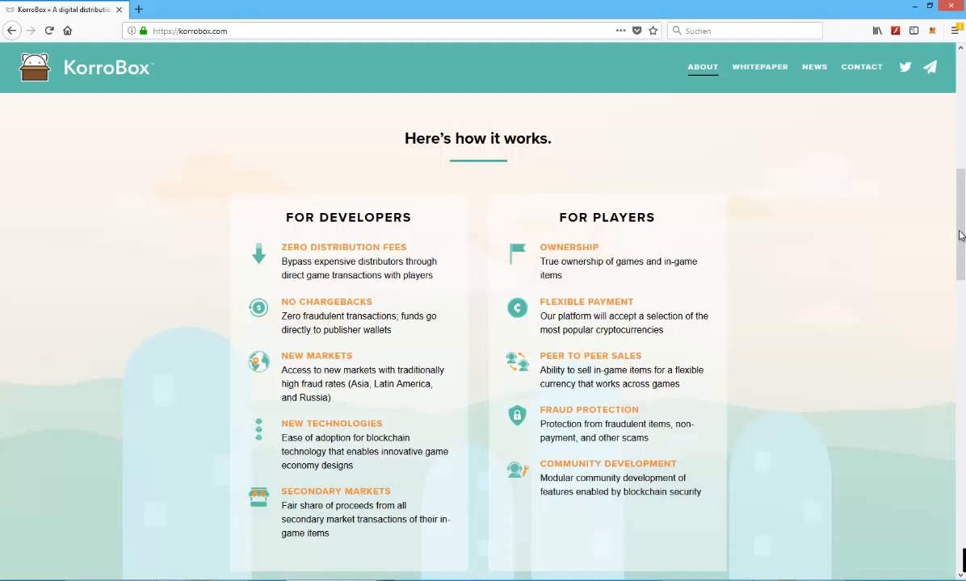
Step: Scroll past the feature list to the 'And here's who will make it happen' team section
scroll(up, 3)
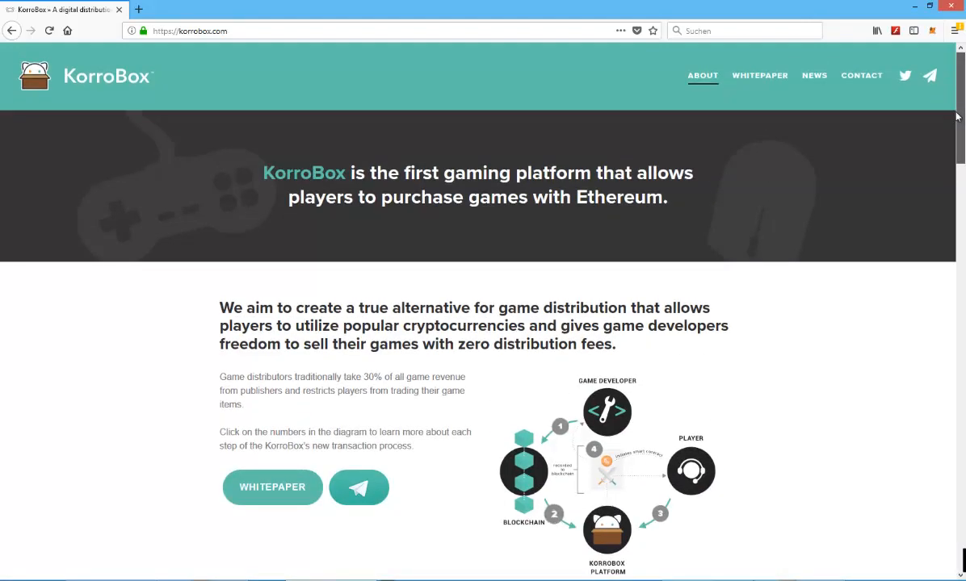
scroll(down, 3)
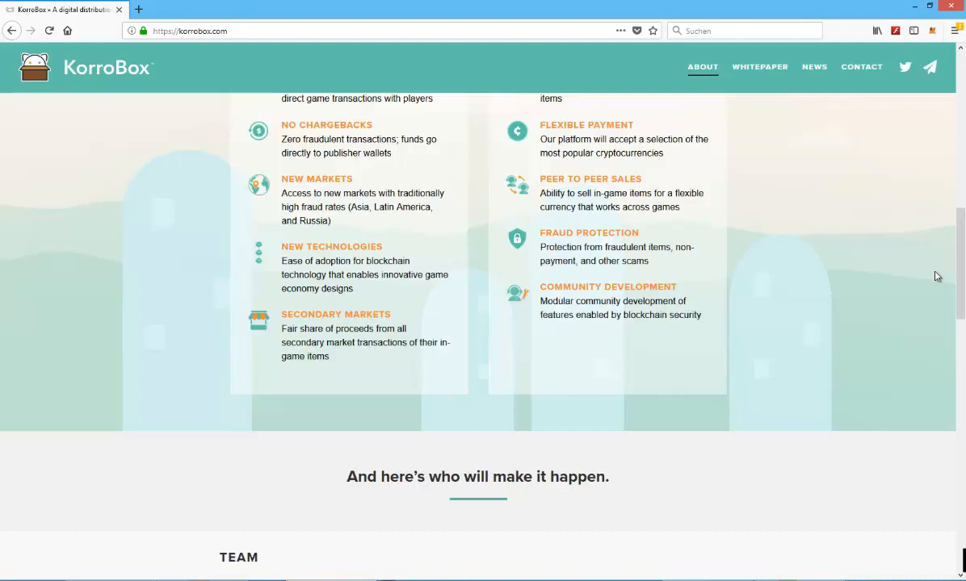
mouse_move(563, 194)
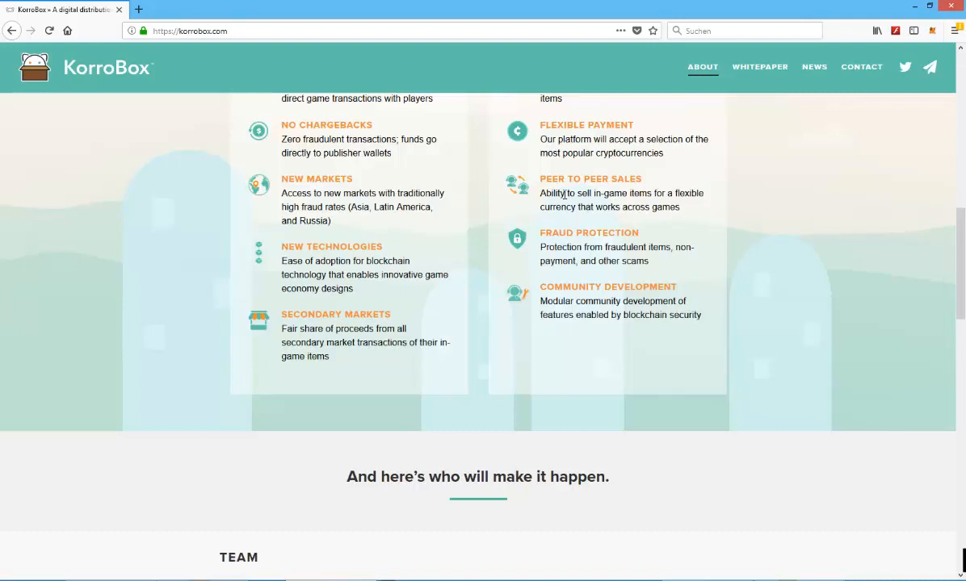
mouse_move(685, 197)
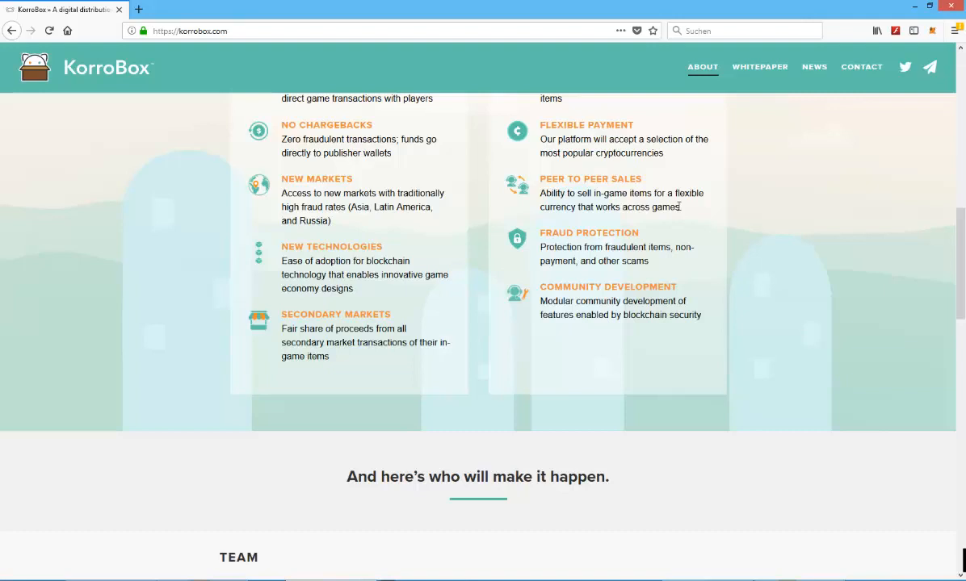
scroll(down, 3)
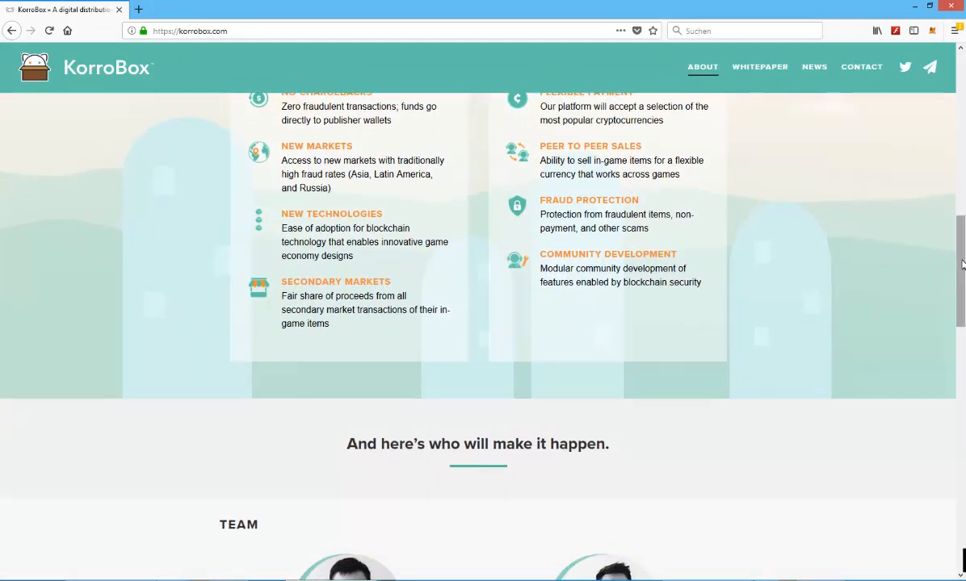
scroll(down, 3)
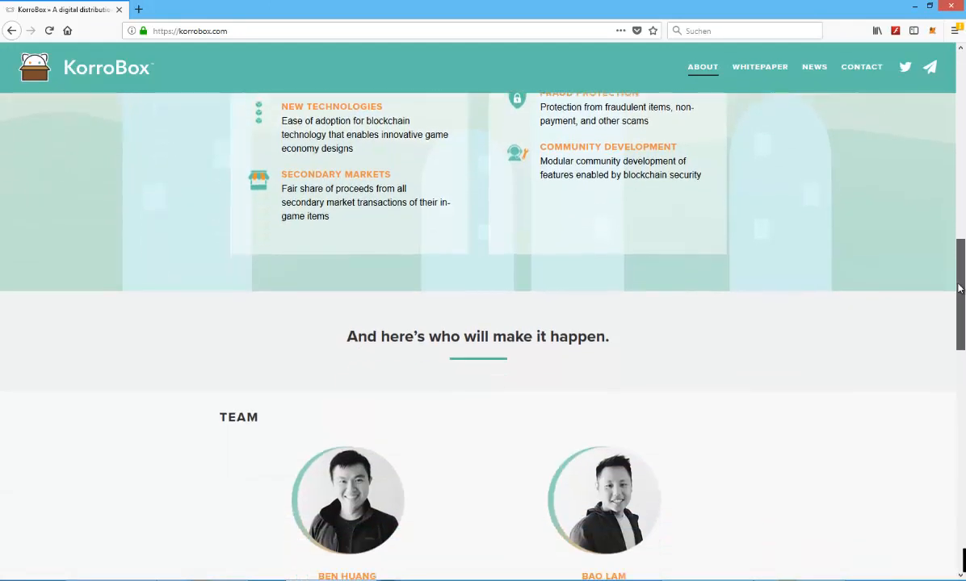
scroll(down, 3)
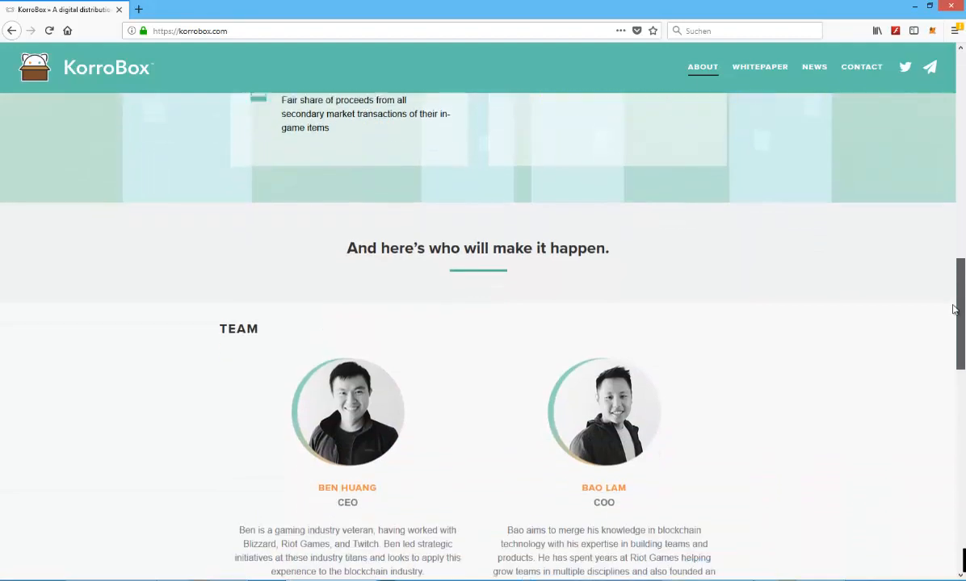
scroll(down, 3)
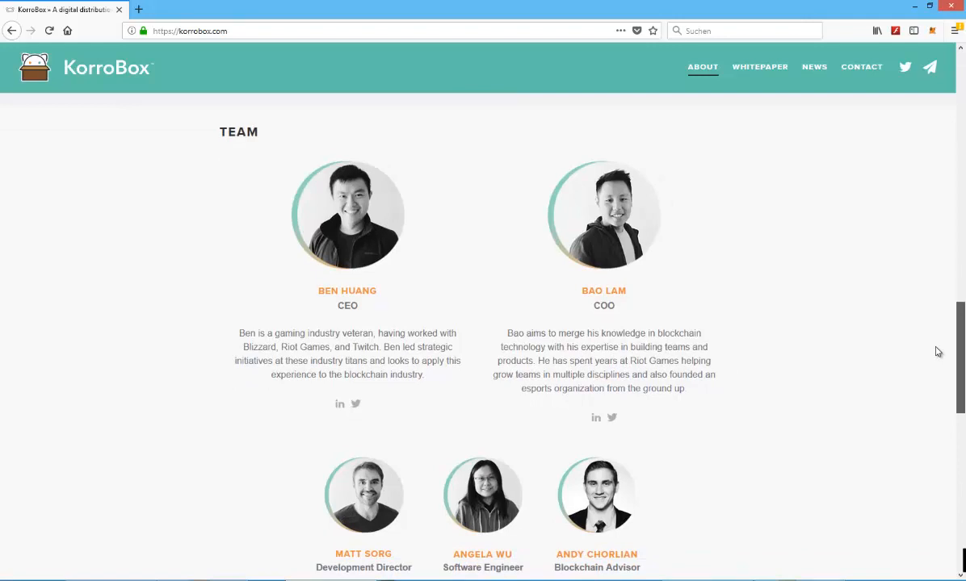
scroll(down, 3)
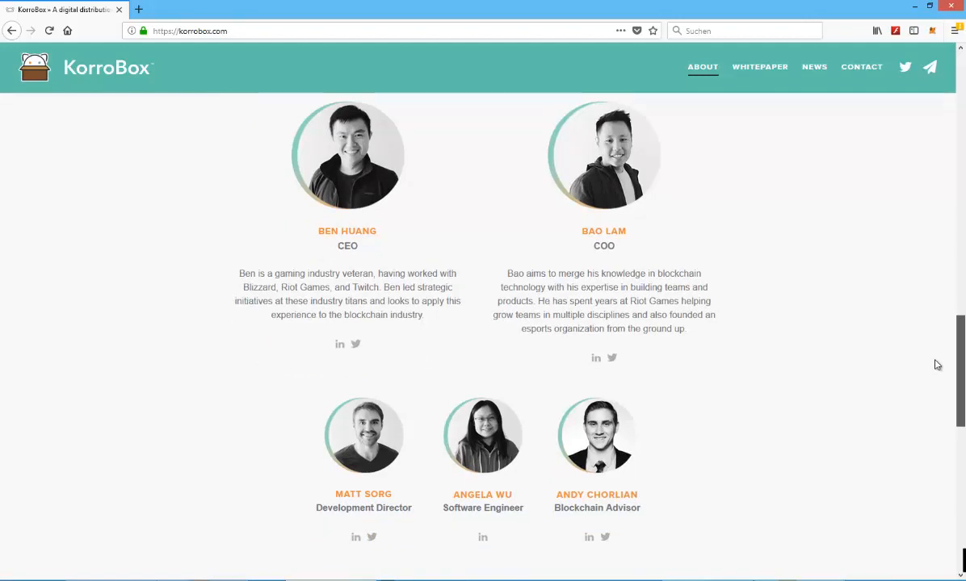
scroll(down, 3)
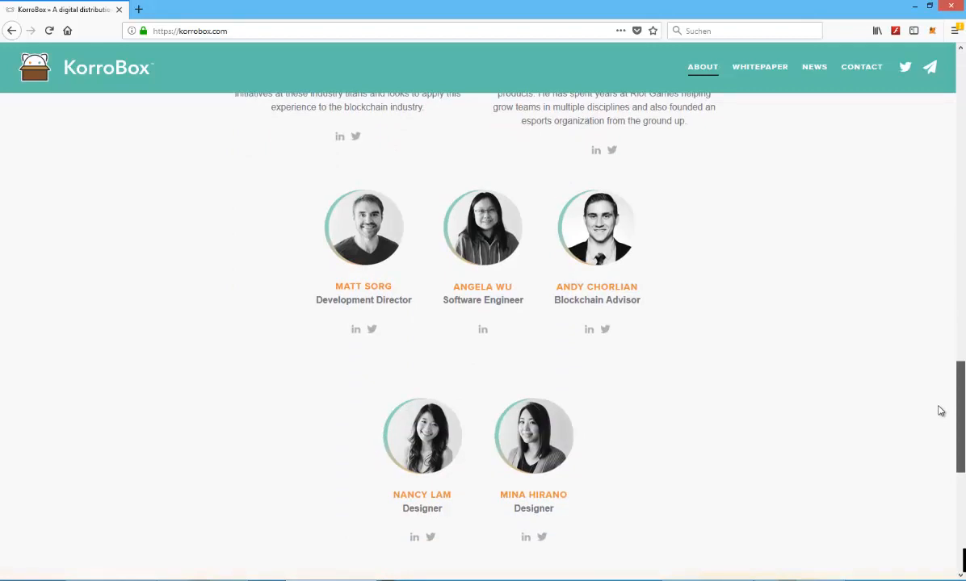
scroll(down, 3)
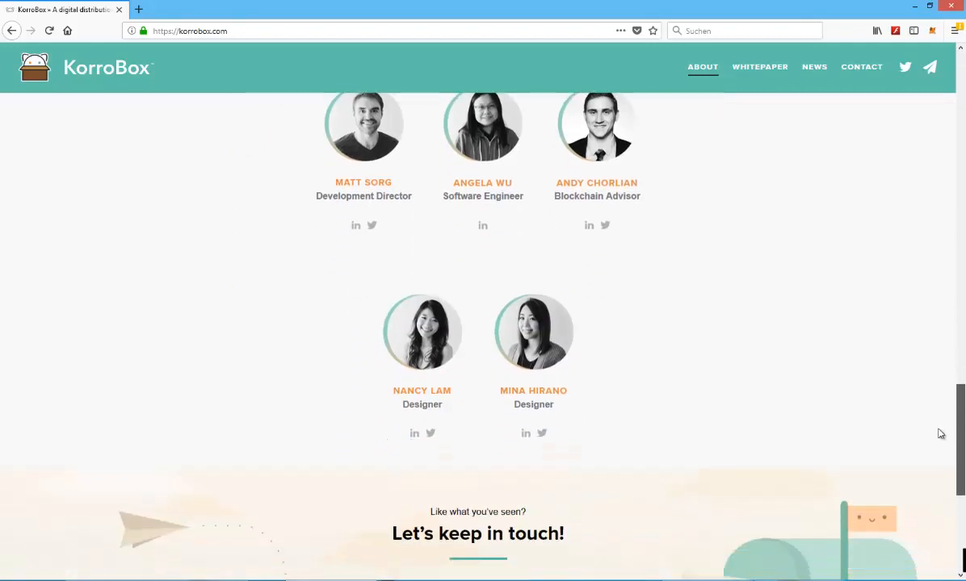
scroll(down, 3)
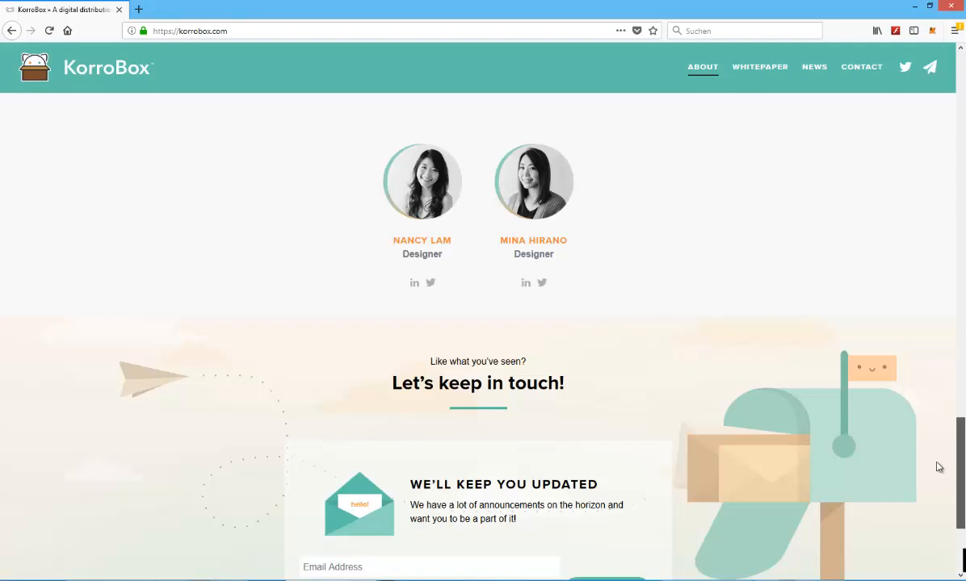
scroll(down, 3)
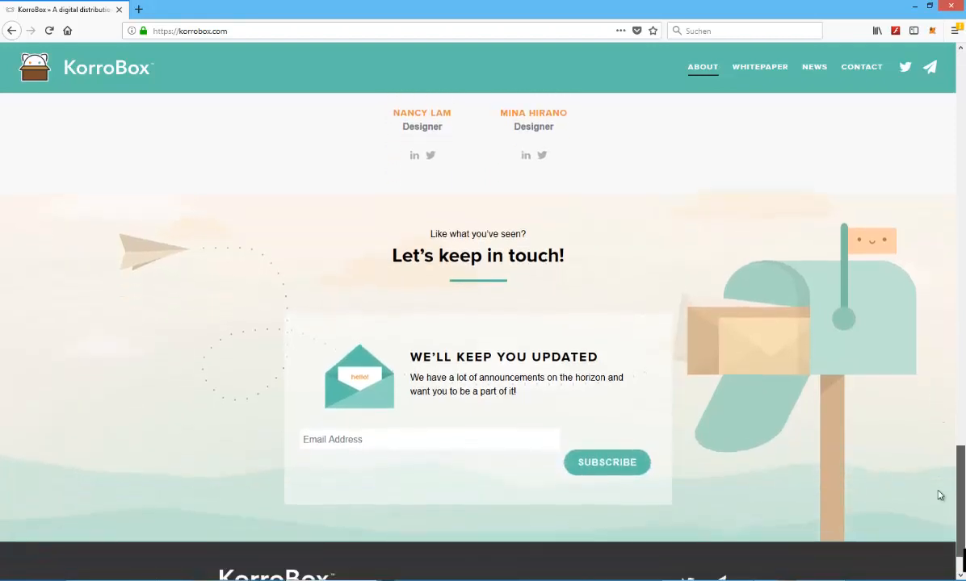
scroll(down, 3)
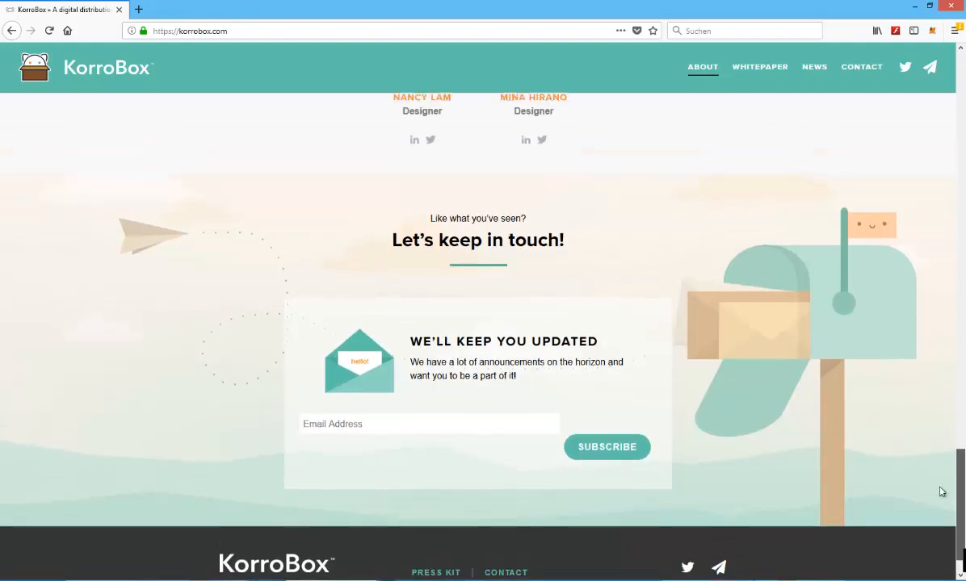
scroll(down, 3)
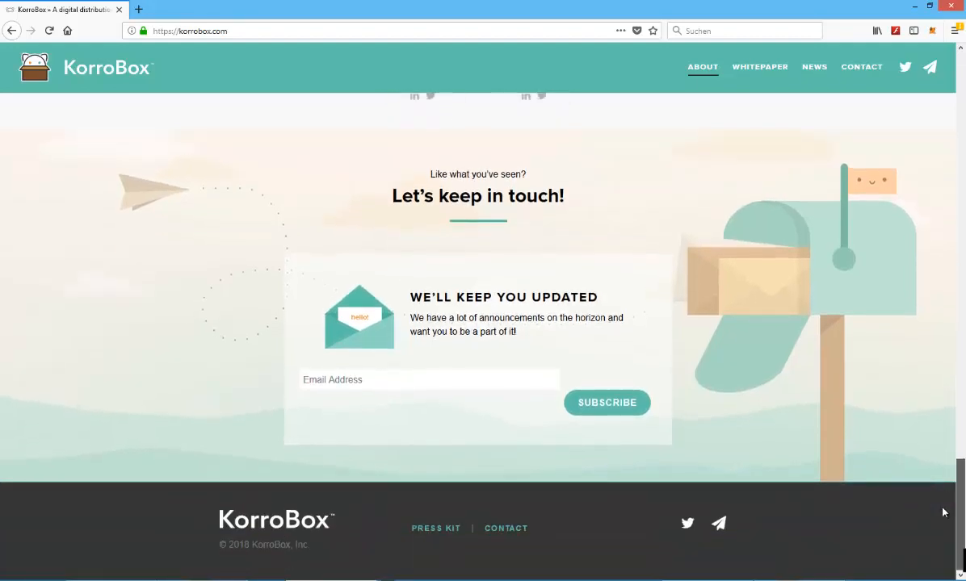
scroll(up, 3)
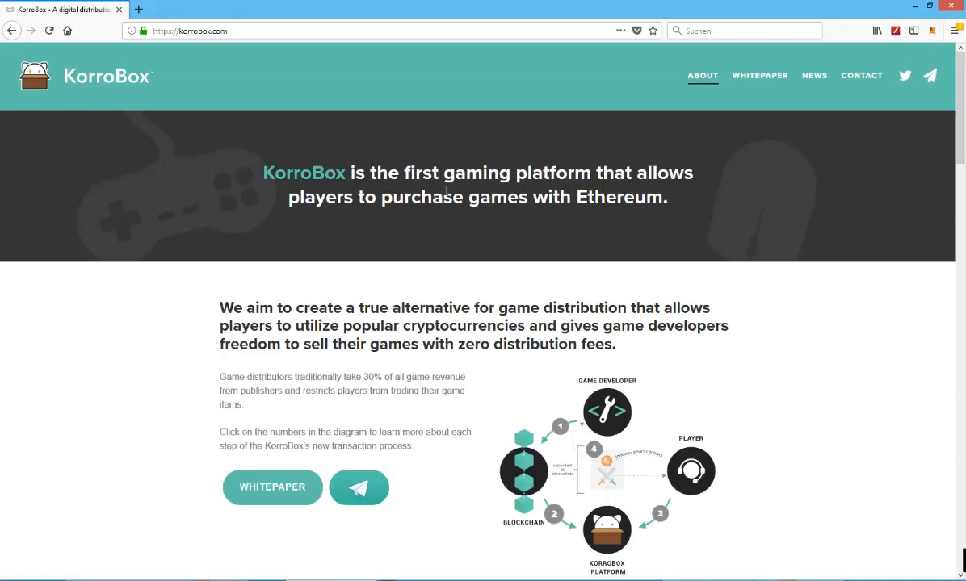
mouse_move(771, 252)
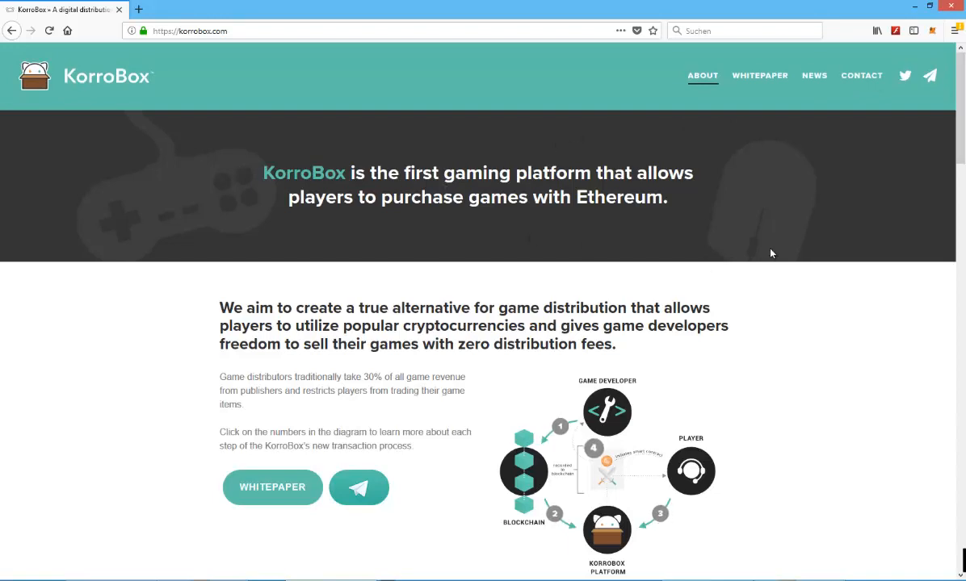
scroll(down, 3)
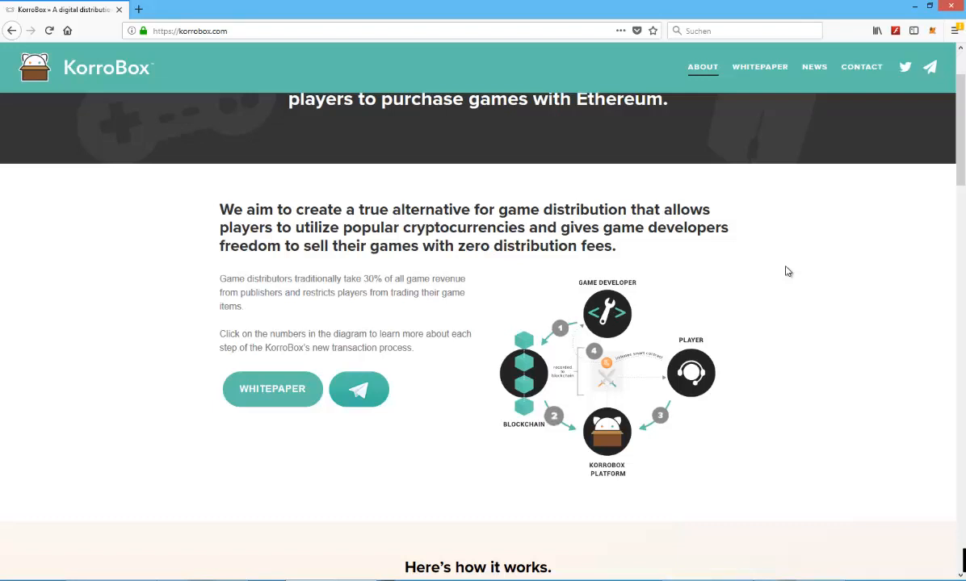
mouse_move(430, 318)
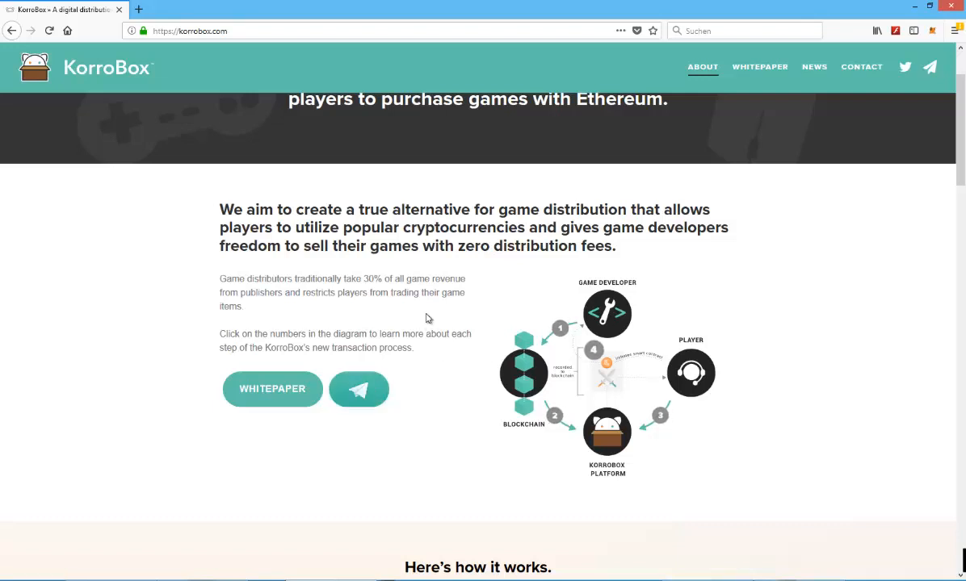
mouse_move(358, 389)
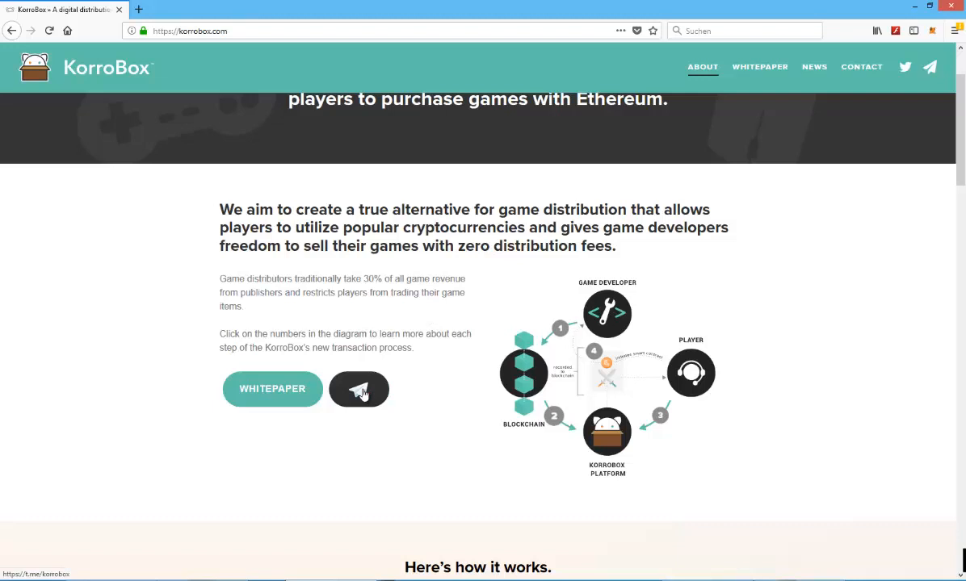
mouse_move(226, 262)
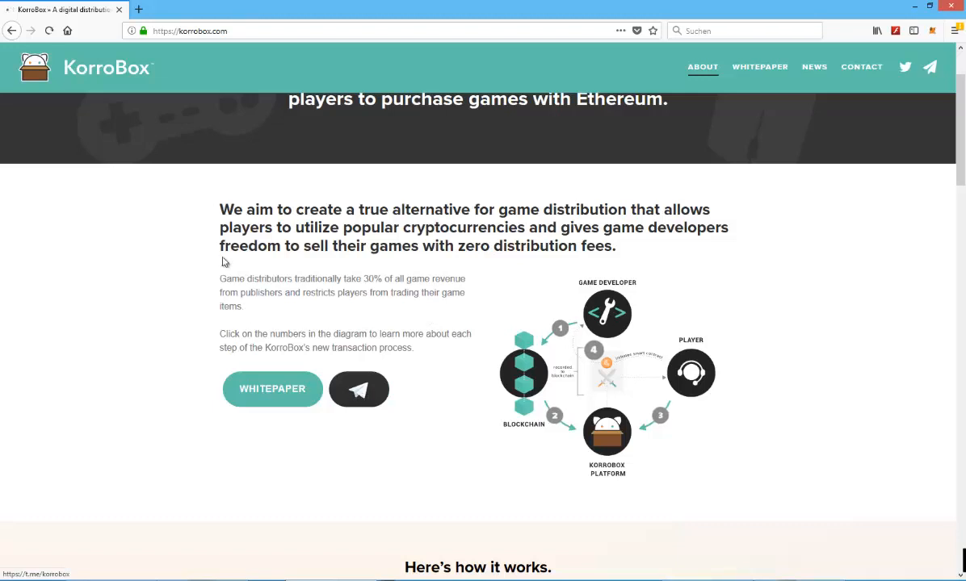
click(358, 389)
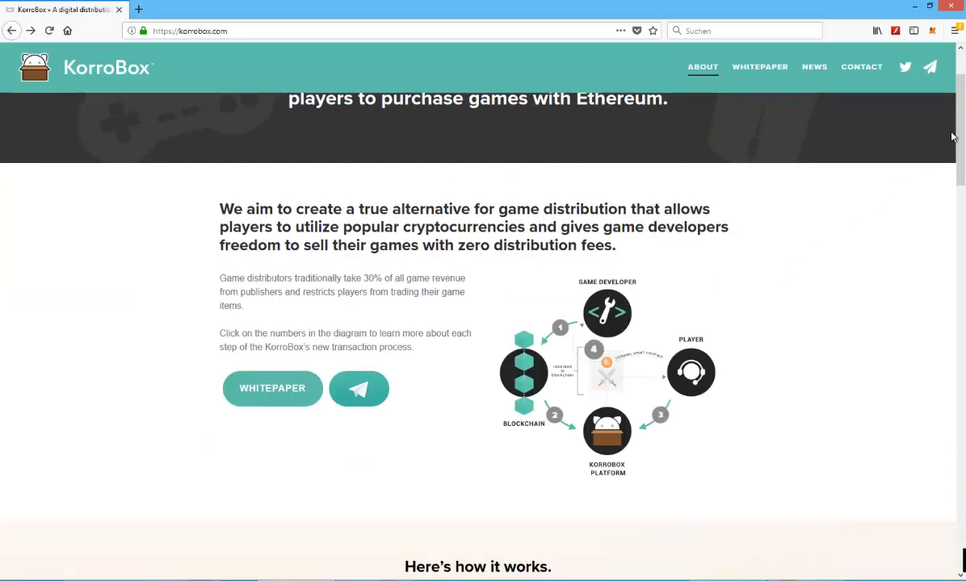
scroll(up, 3)
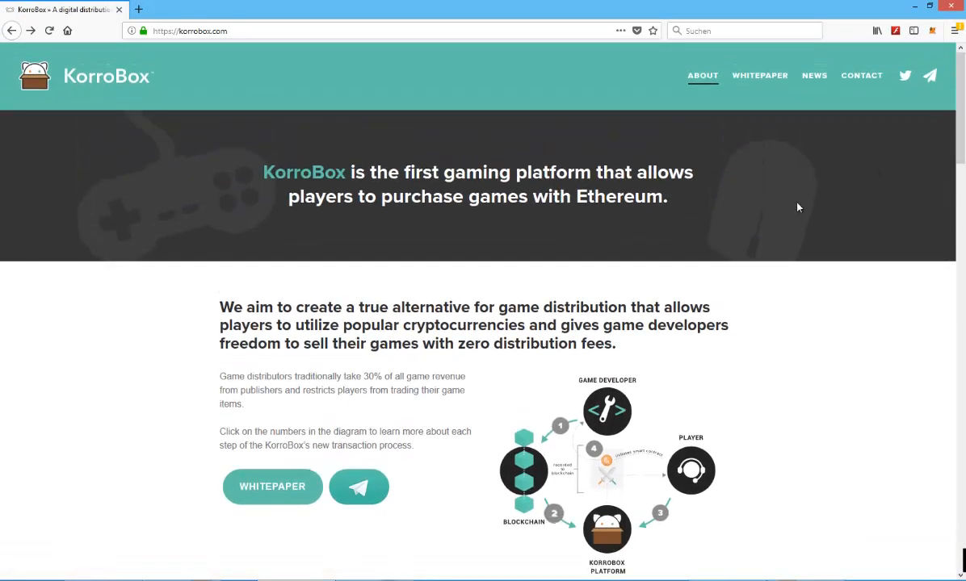
mouse_move(842, 80)
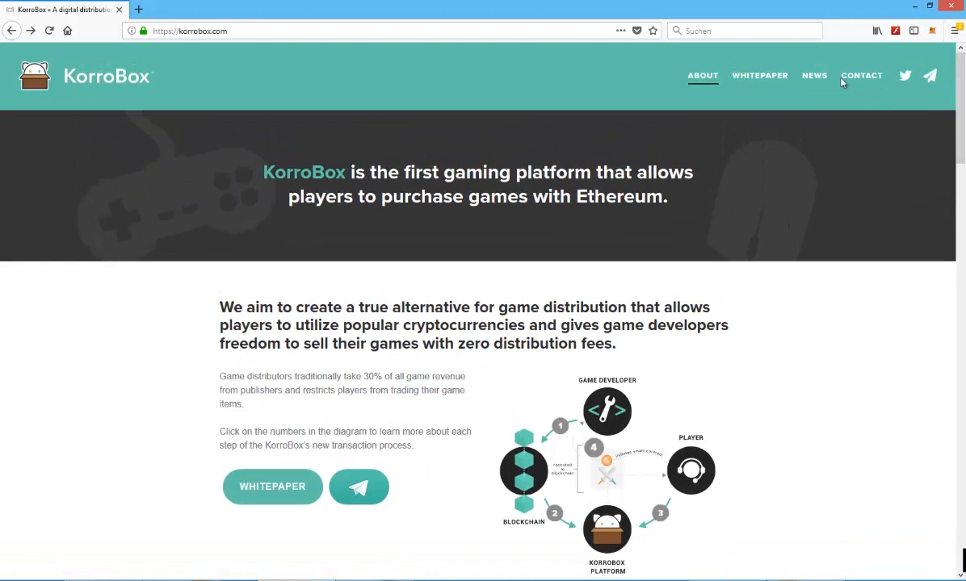
mouse_move(759, 75)
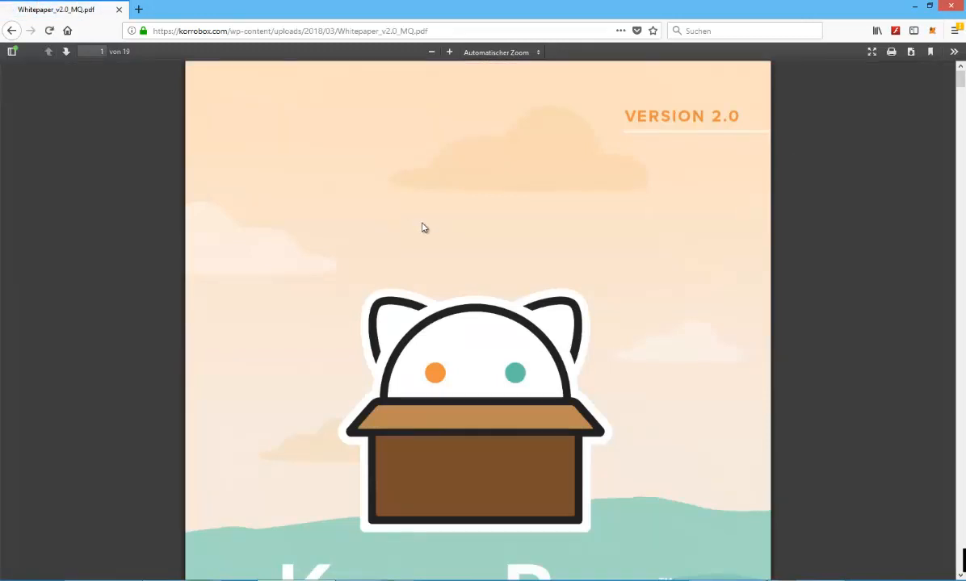
scroll(down, 3)
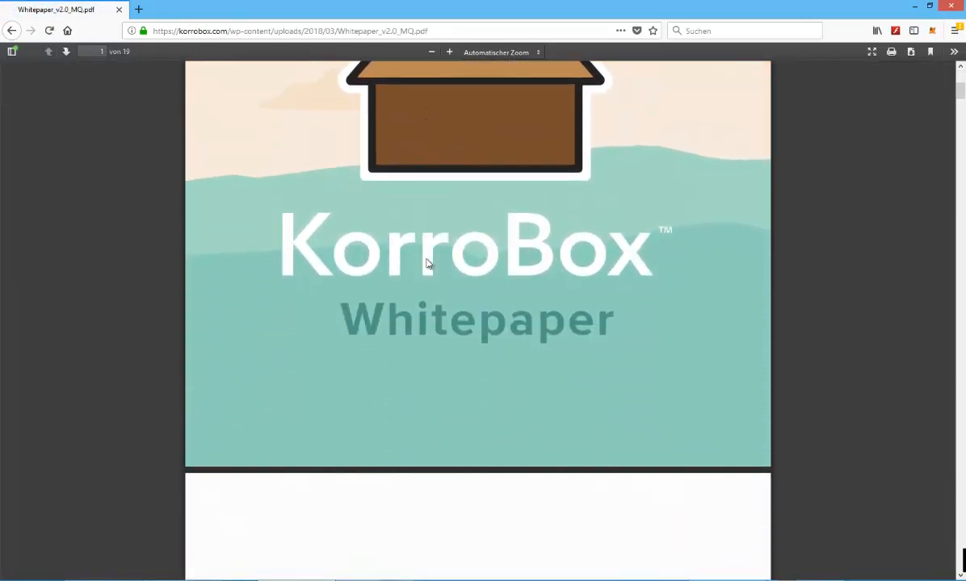
scroll(up, 3)
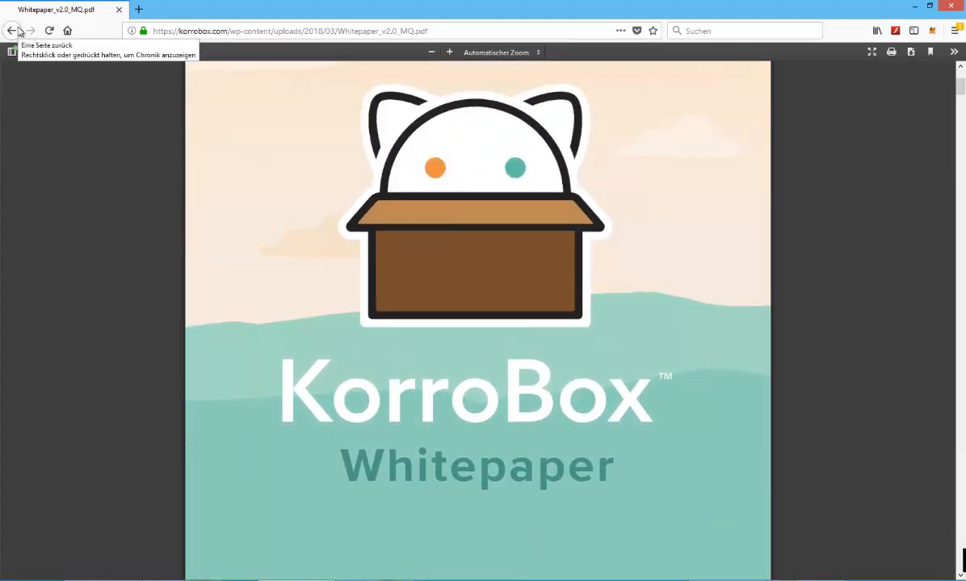
scroll(down, 3)
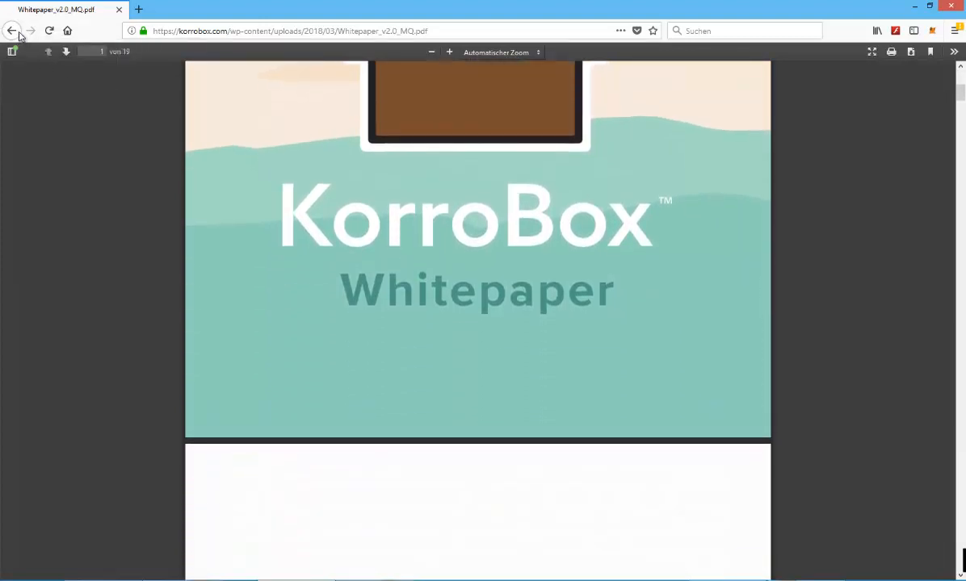
scroll(up, 3)
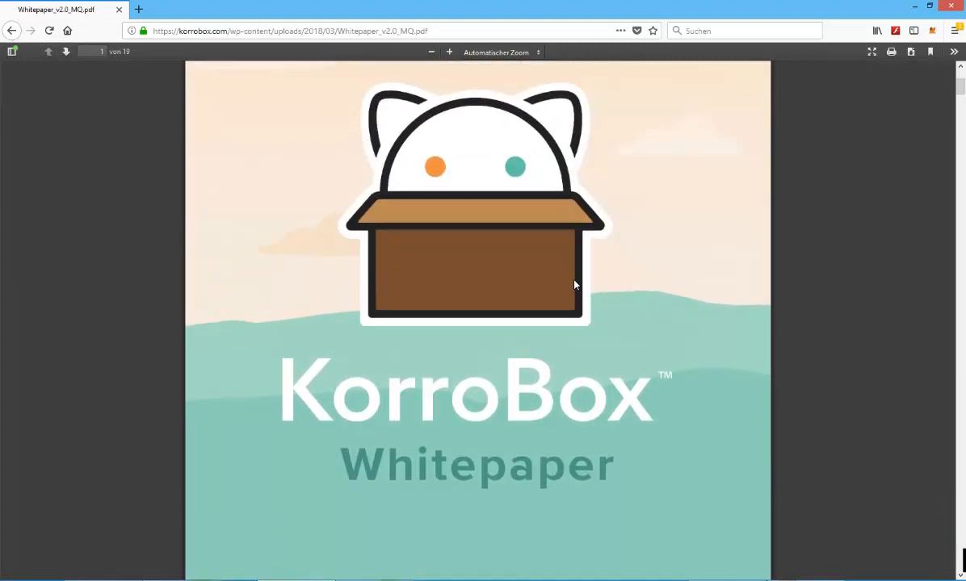
scroll(down, 3)
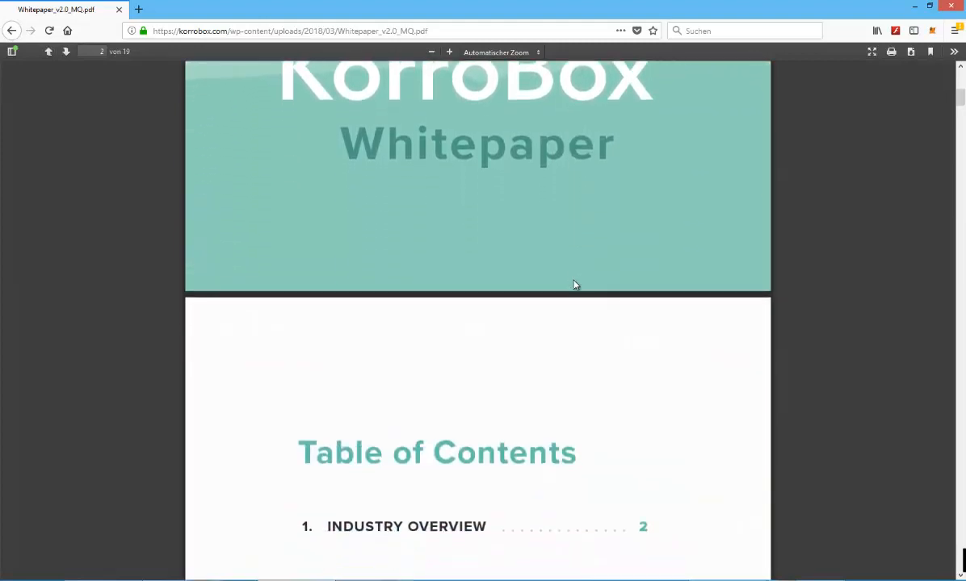
scroll(down, 3)
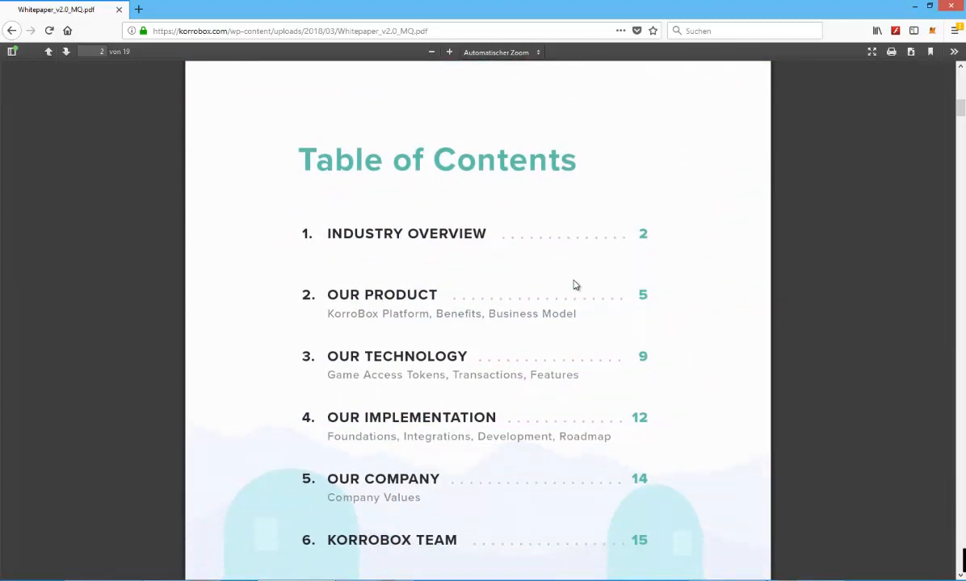
scroll(down, 3)
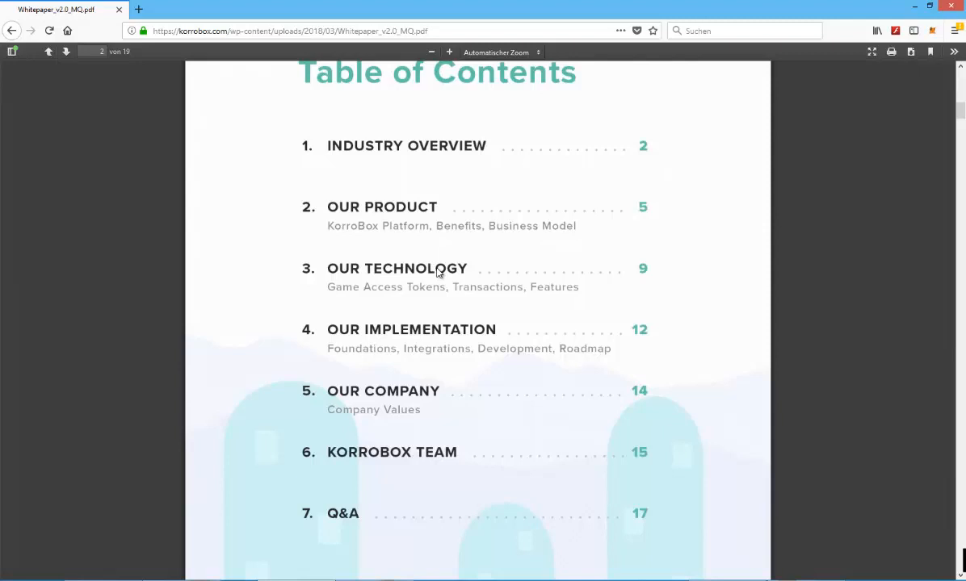
mouse_move(11, 31)
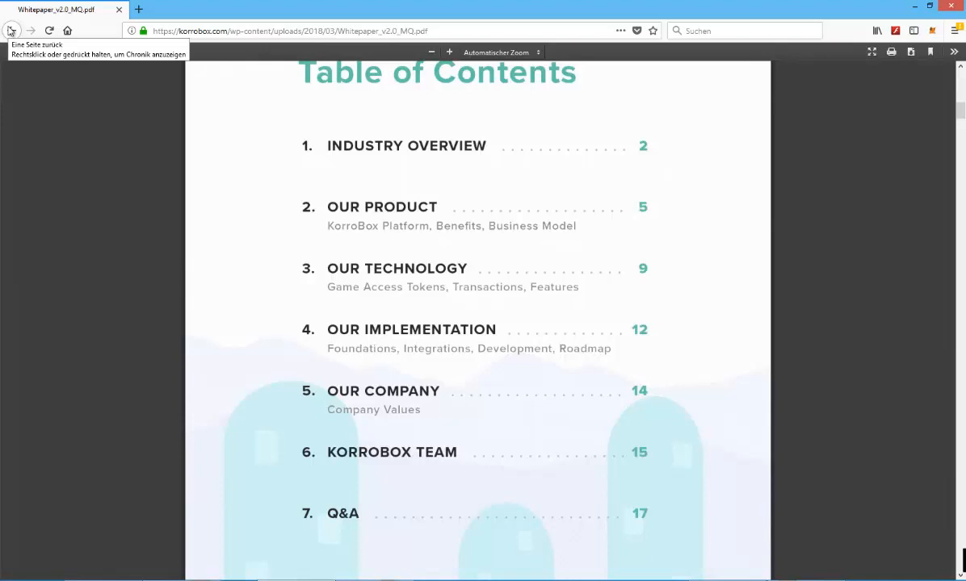
click(12, 31)
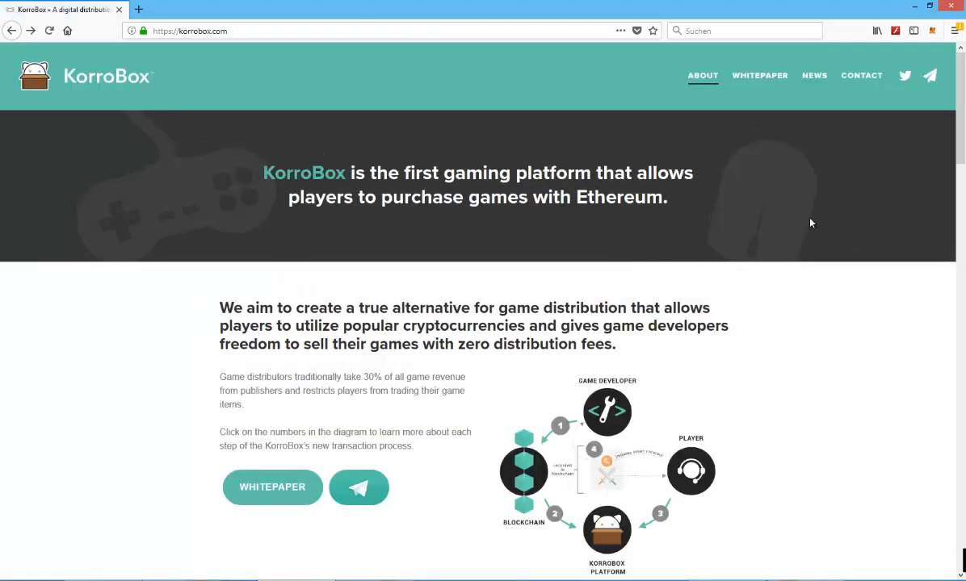
scroll(down, 3)
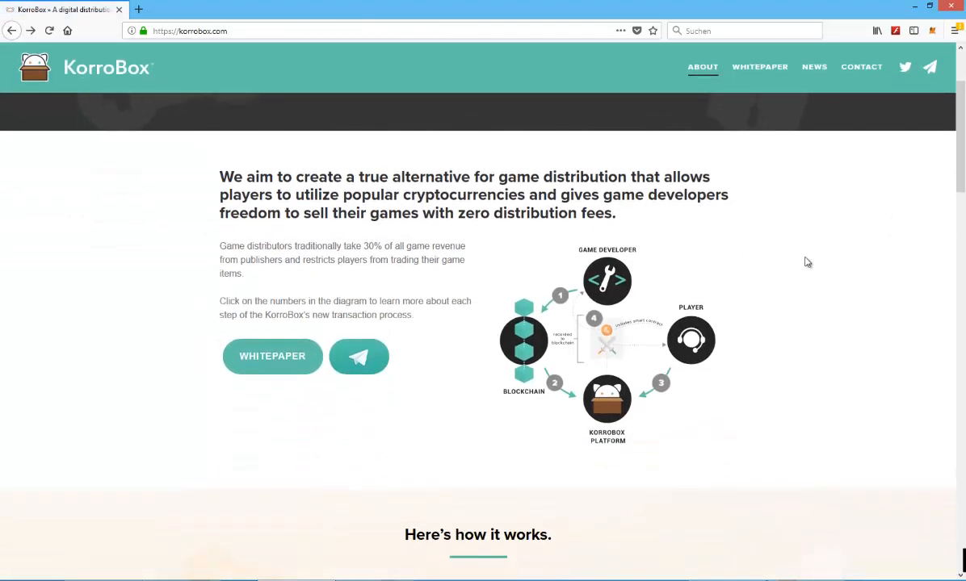